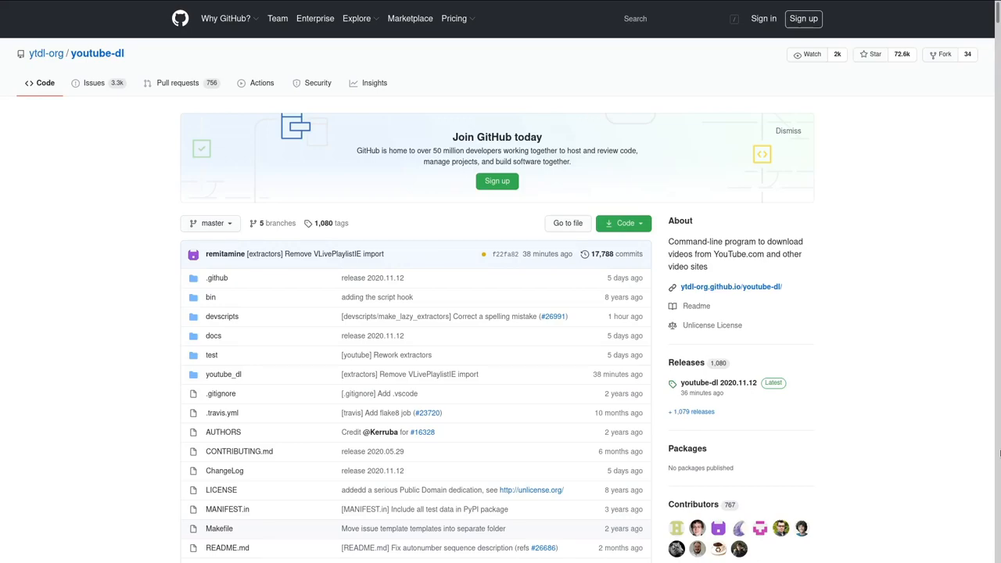
- Scroll down past the file list to the README contents and Installation section
scroll(down, 3)
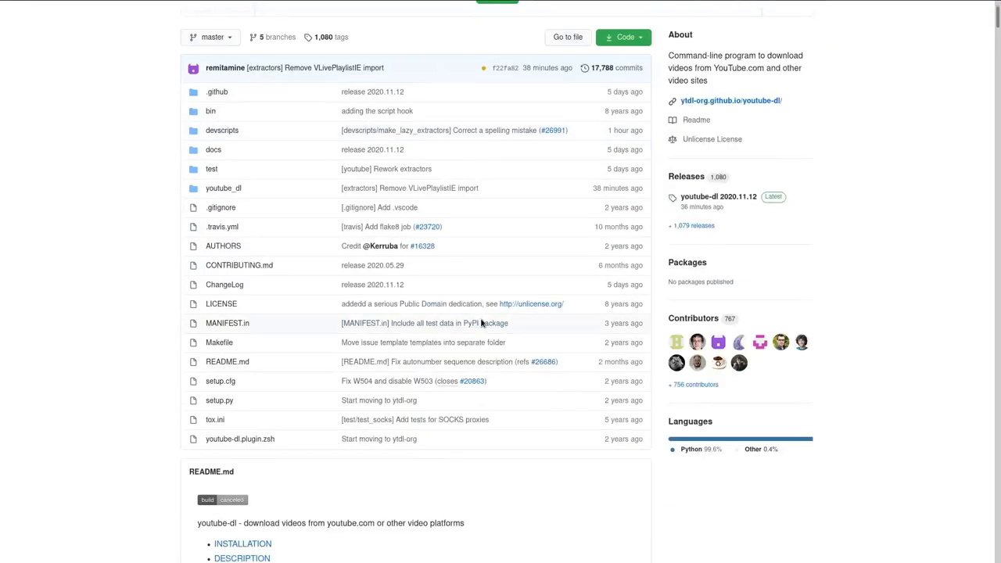
scroll(down, 3)
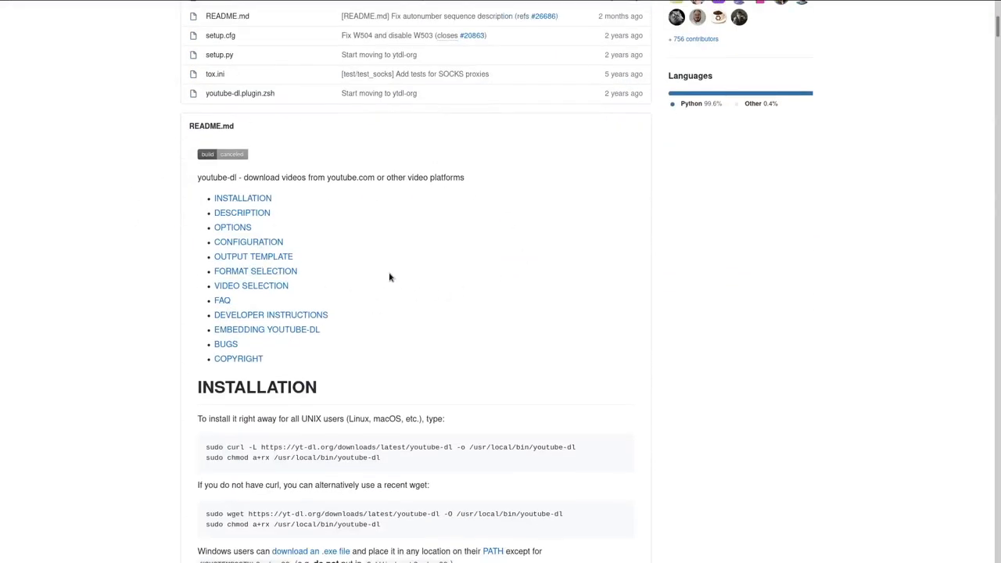
- Search the README for 'dmca' to reach the anime and free-movie site FAQ entry
text(dmca)
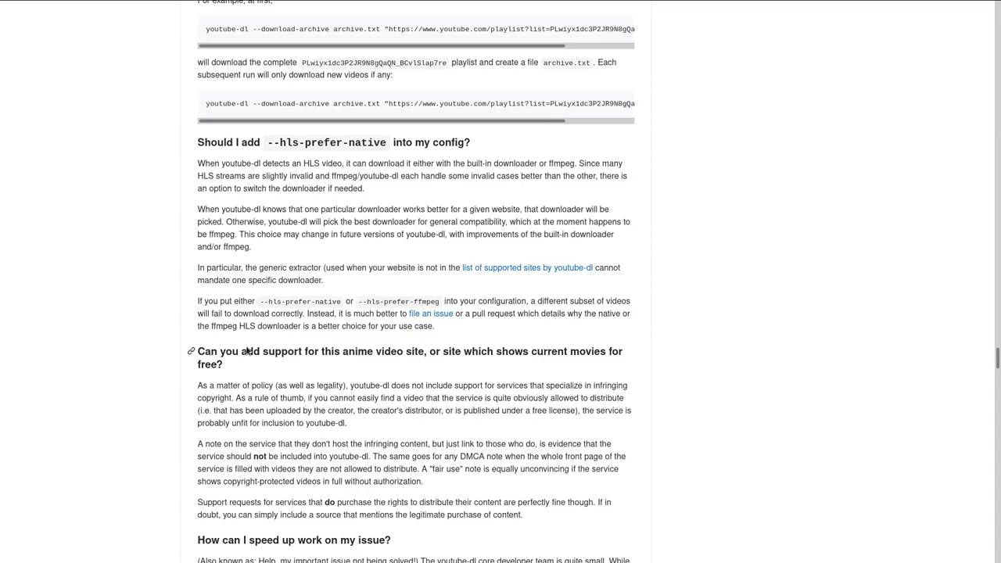
scroll(down, 3)
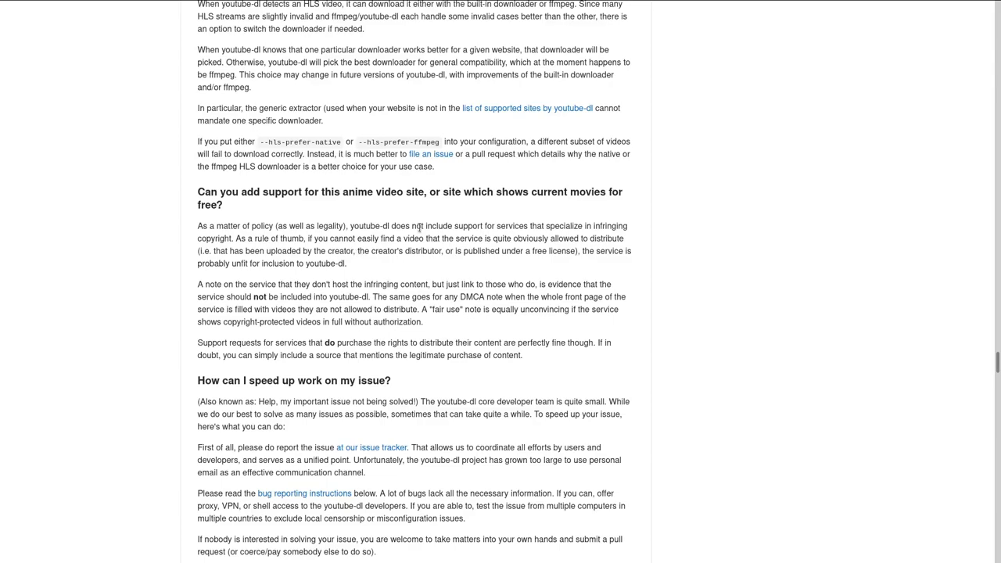
mouse_move(700, 269)
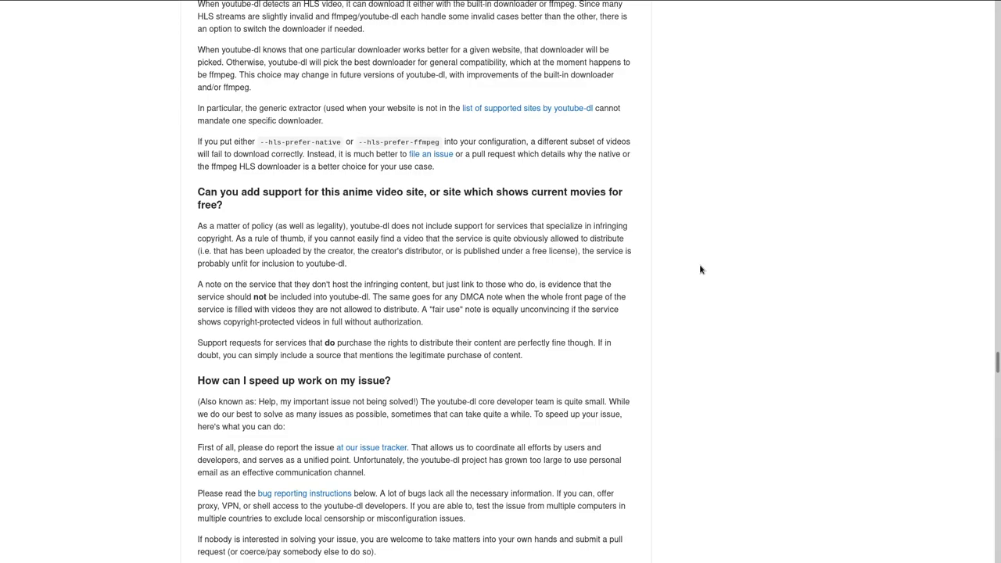
scroll(up, 3)
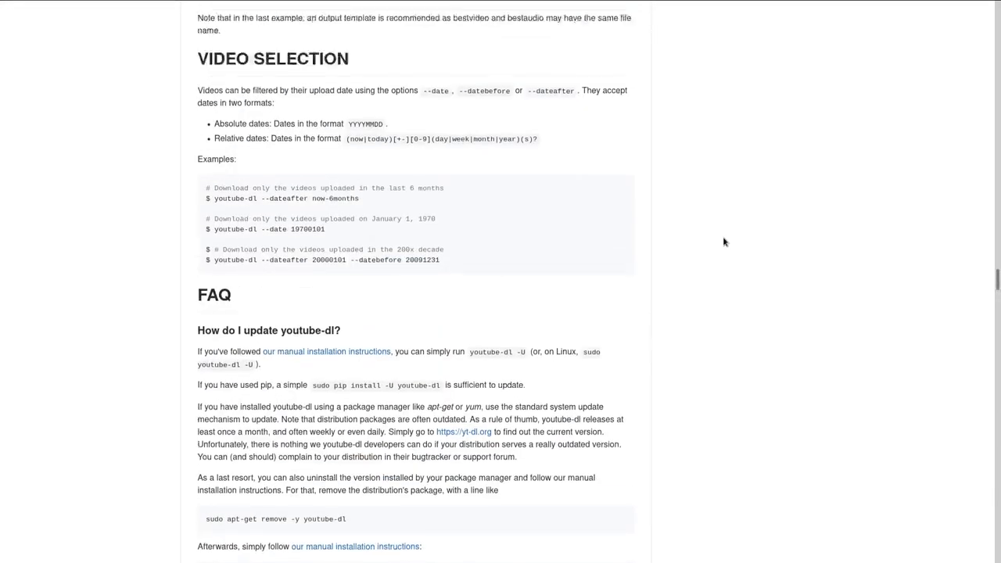
- Return to the top of the repository page and open the youtube-dl project website
scroll(up, 3)
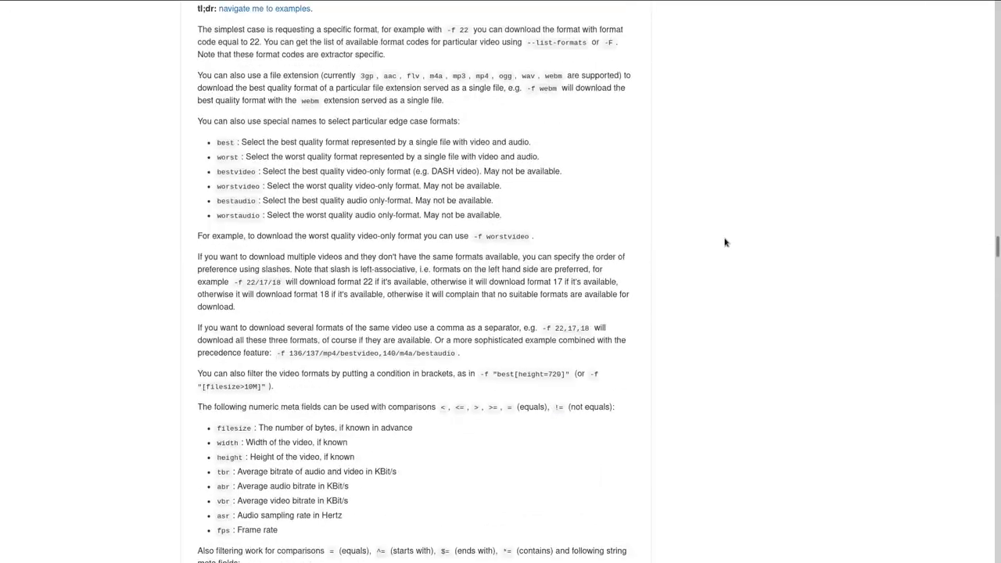
click(265, 8)
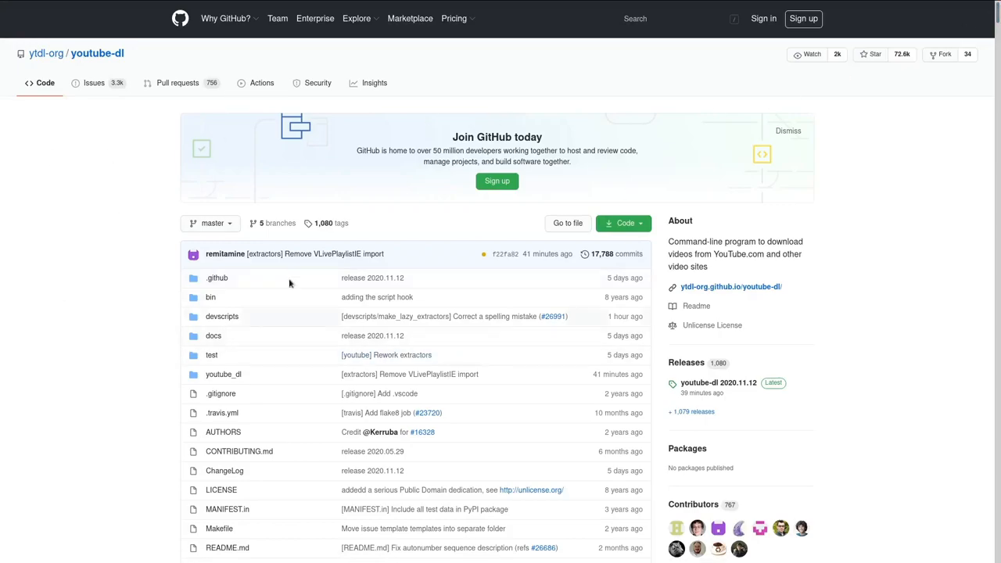
mouse_move(558, 264)
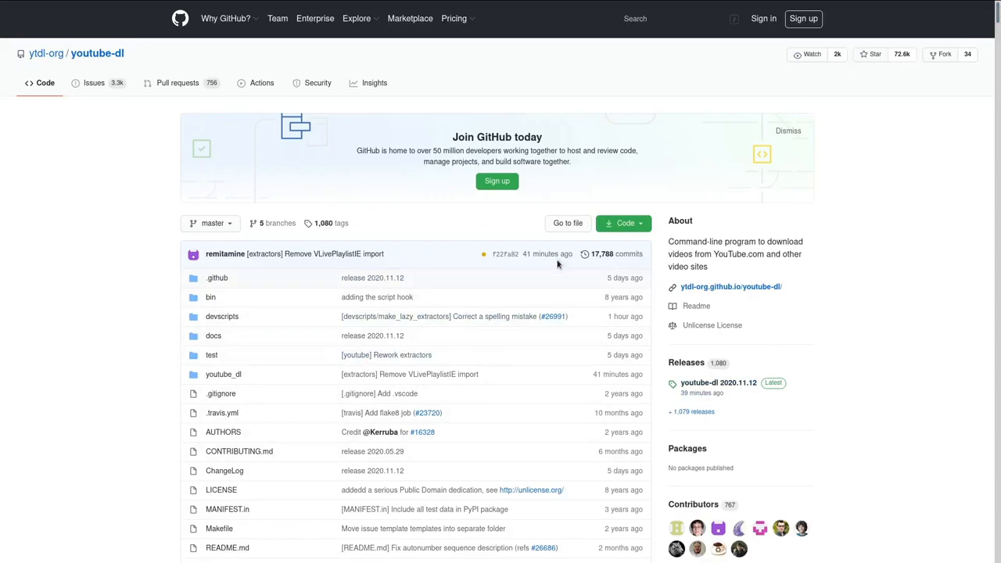
click(730, 286)
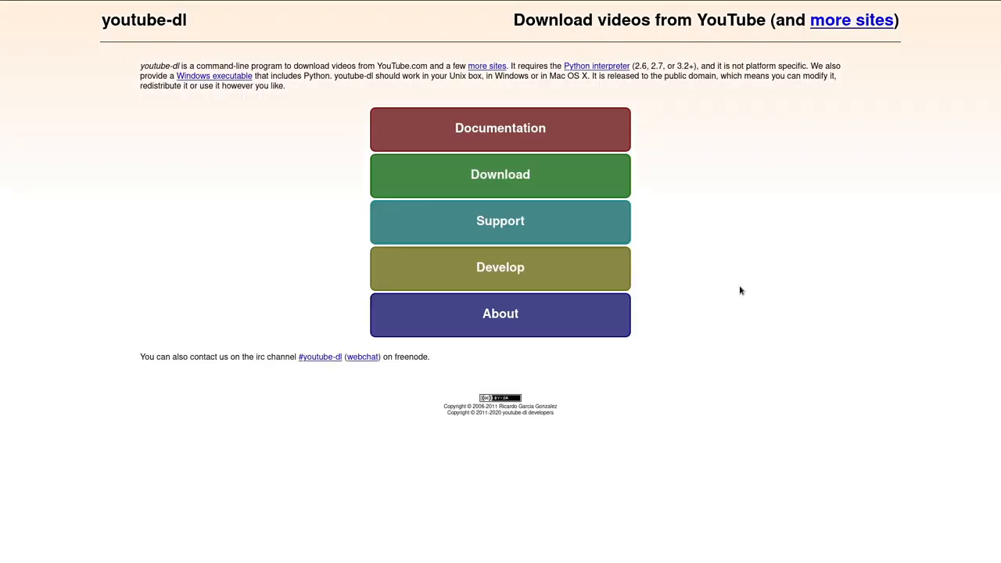
mouse_move(728, 273)
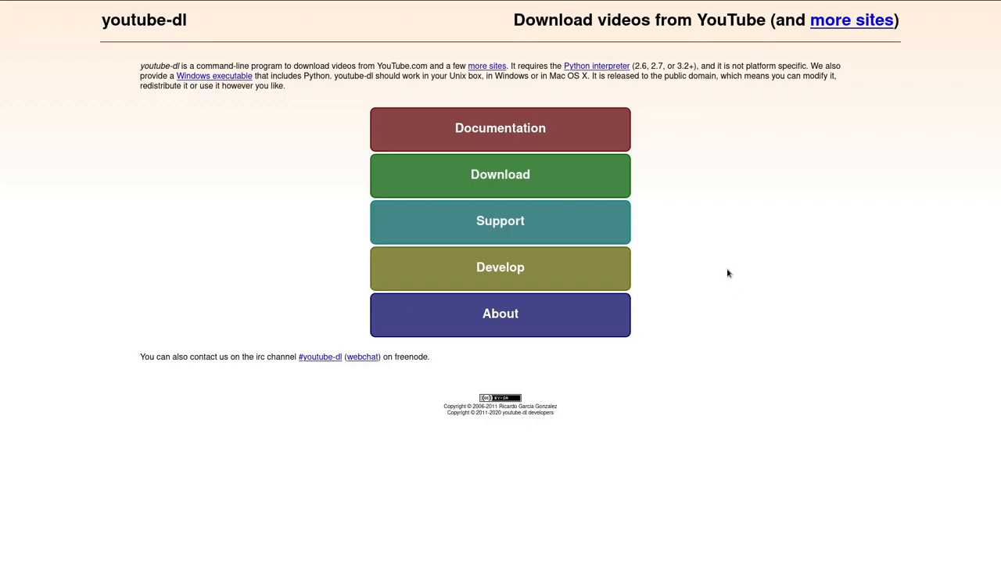